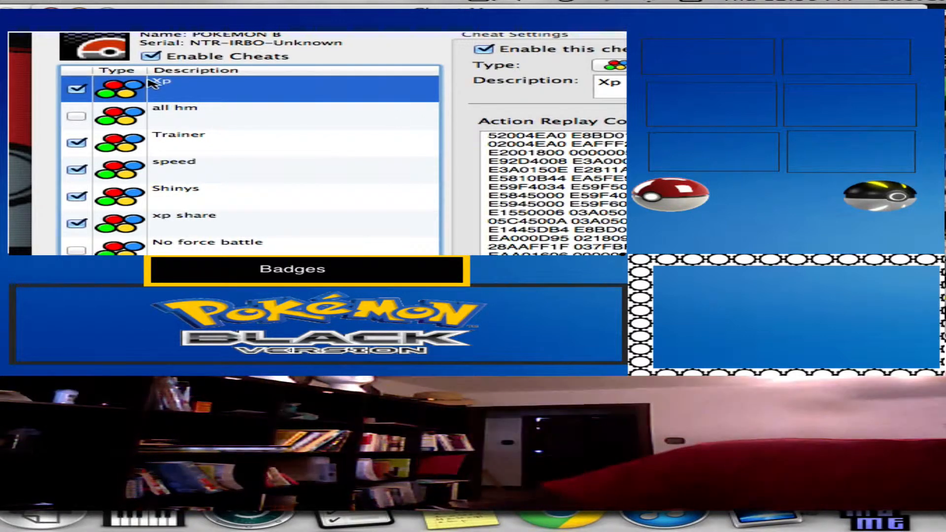
pyautogui.moveTo(471, 97)
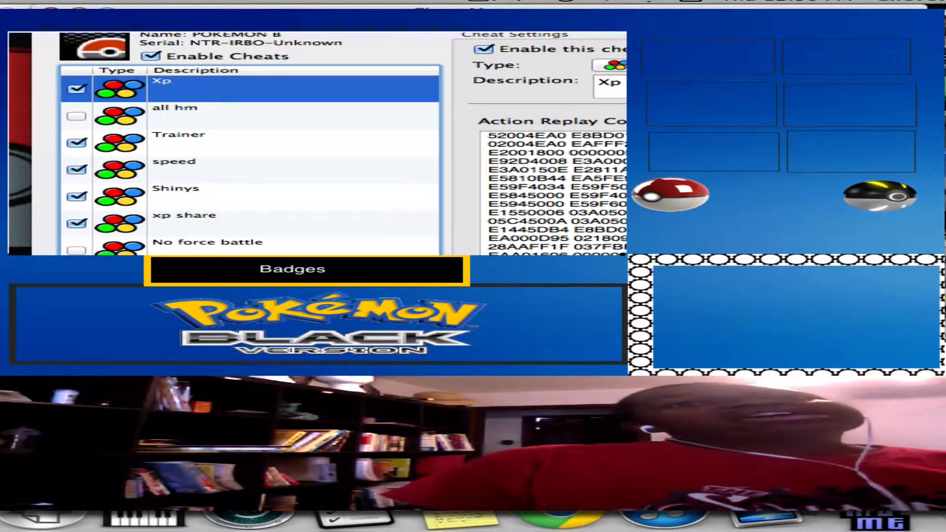
# Remove the 'all hm' and 'No force battle' cheats from the cheat list
pyautogui.click(175, 108)
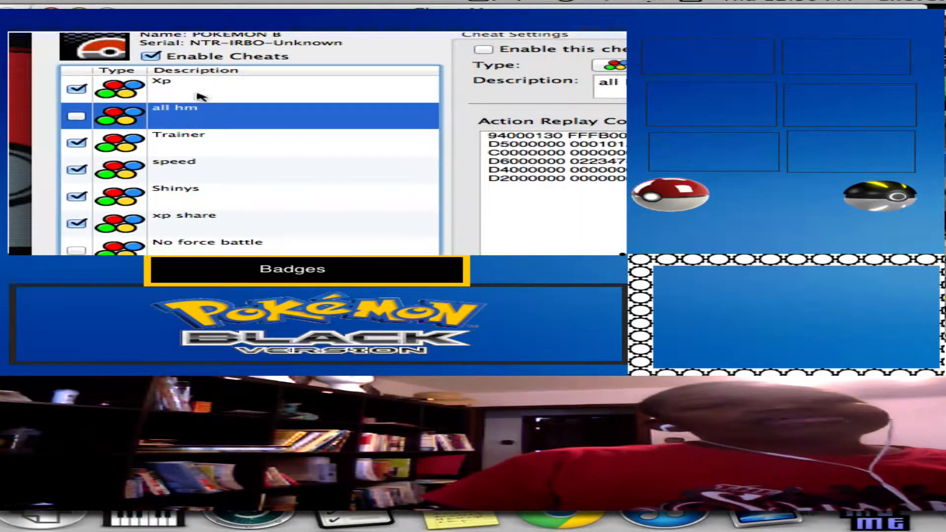
pyautogui.moveTo(579, 118)
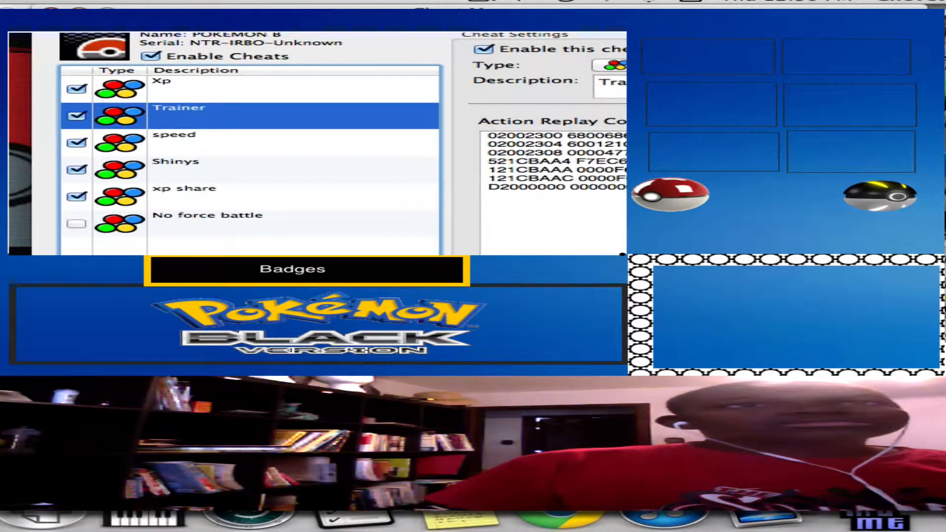
pyautogui.click(208, 215)
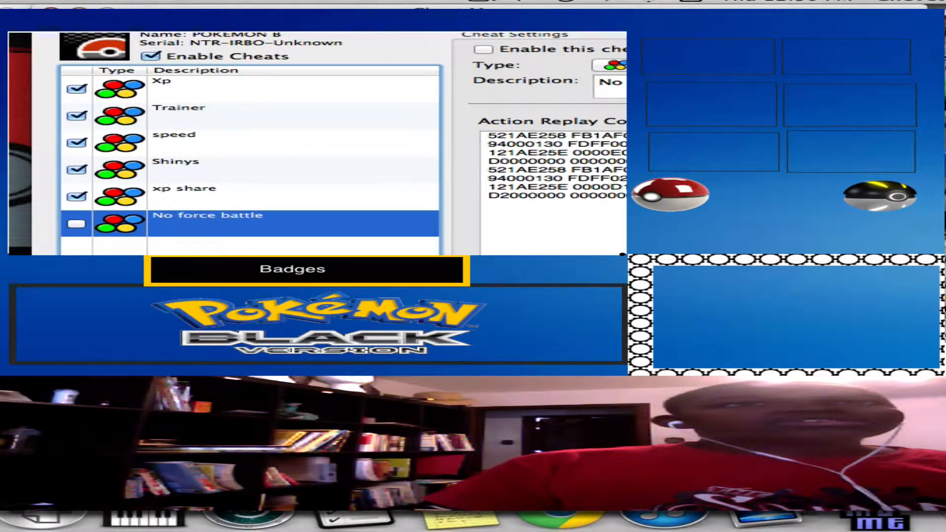
pyautogui.click(180, 115)
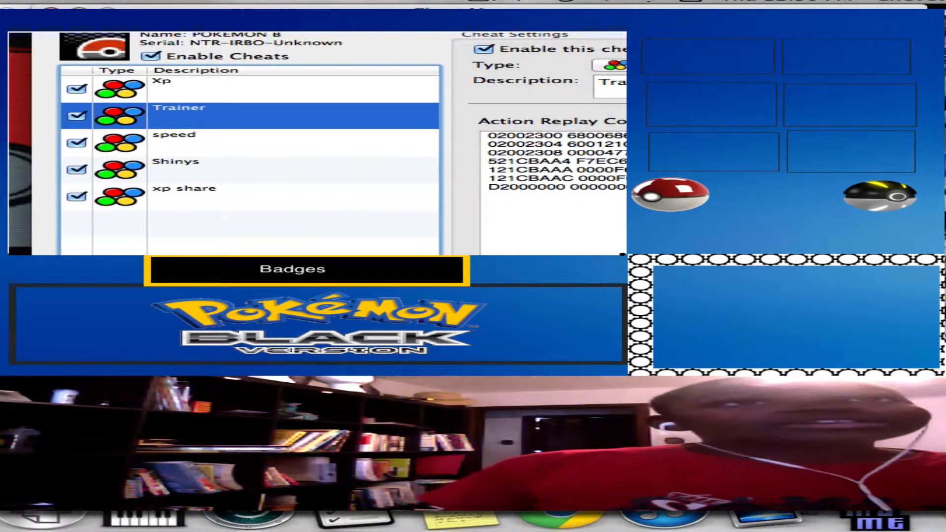
# Review the codes of the remaining speed and Shinys cheats
pyautogui.click(212, 135)
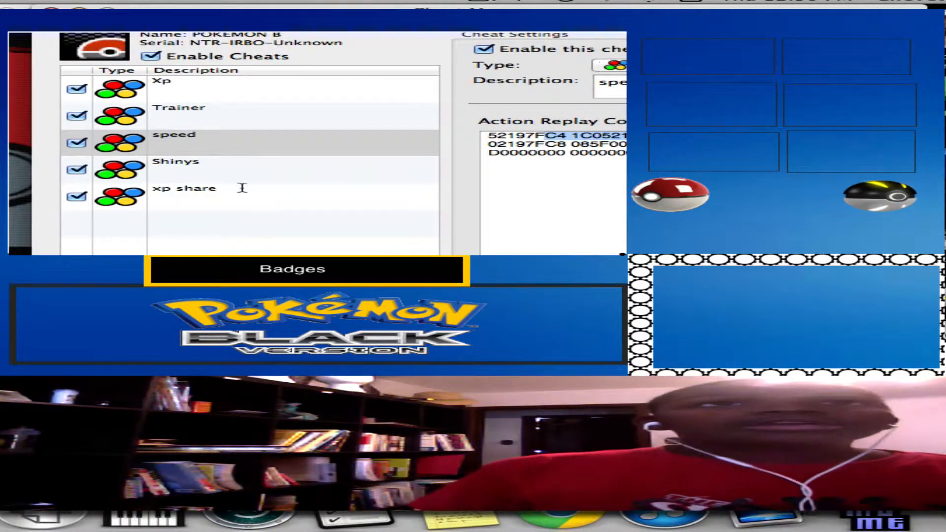
pyautogui.click(174, 162)
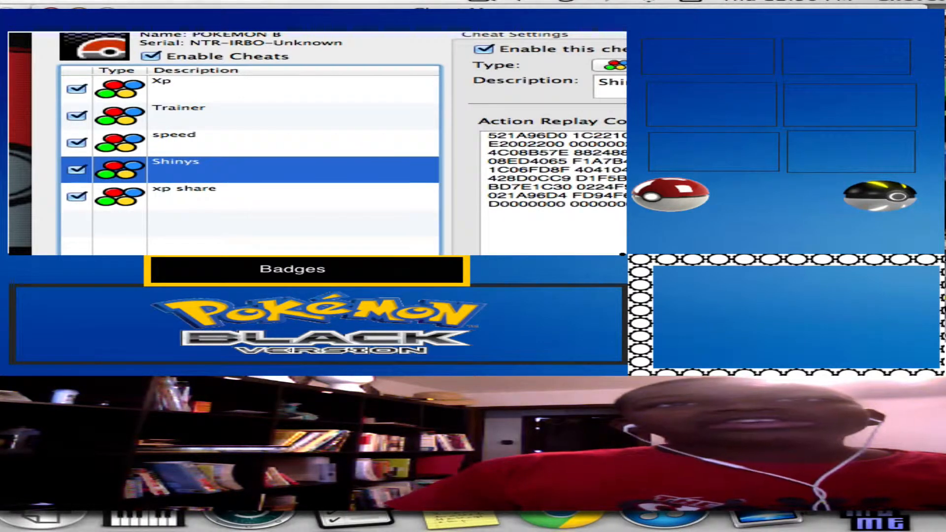
pyautogui.click(328, 193)
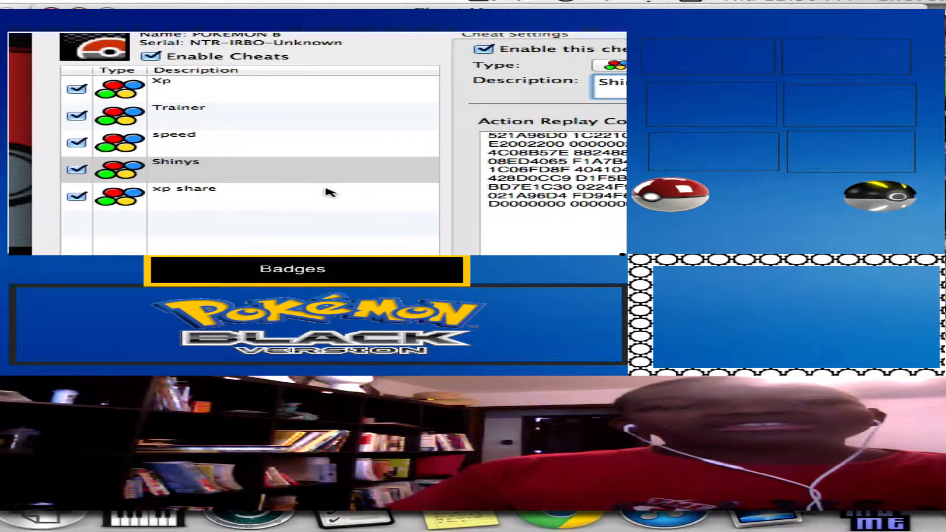
pyautogui.click(183, 188)
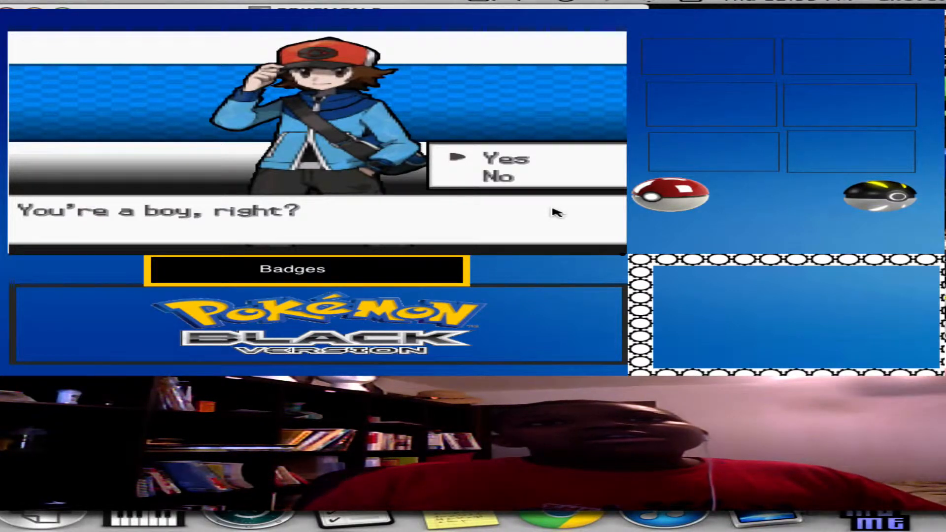
# Advance the intro dialogue to the 'You're a boy, right?' Yes/No prompt
pyautogui.click(483, 3)
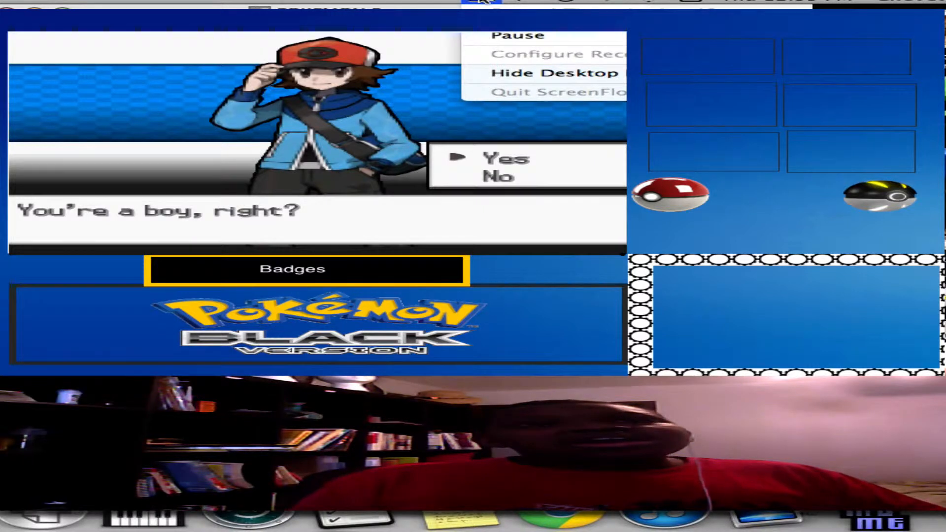
pyautogui.moveTo(531, 35)
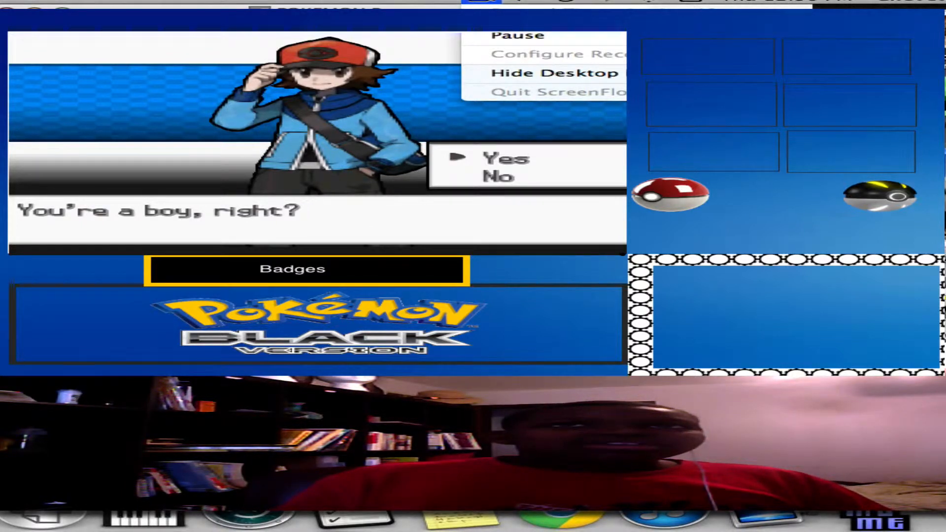
pyautogui.moveTo(590, 44)
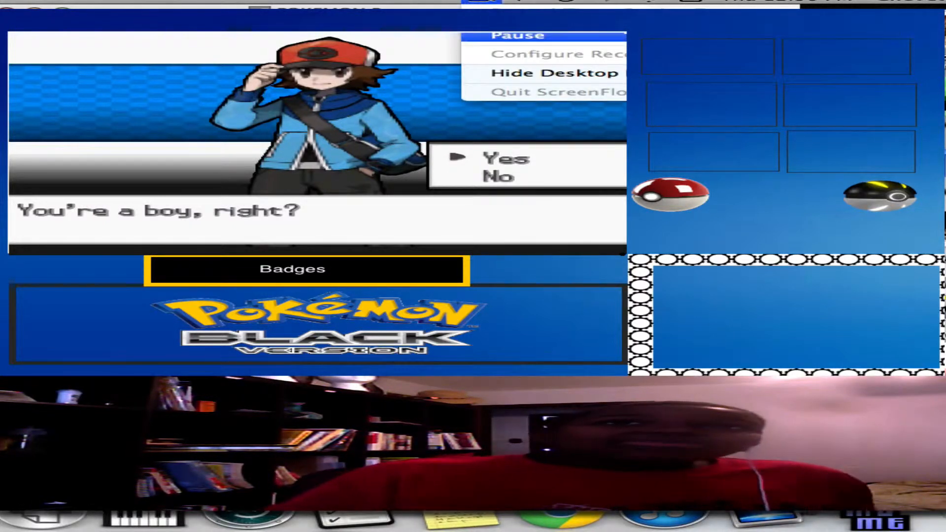
pyautogui.moveTo(512, 36)
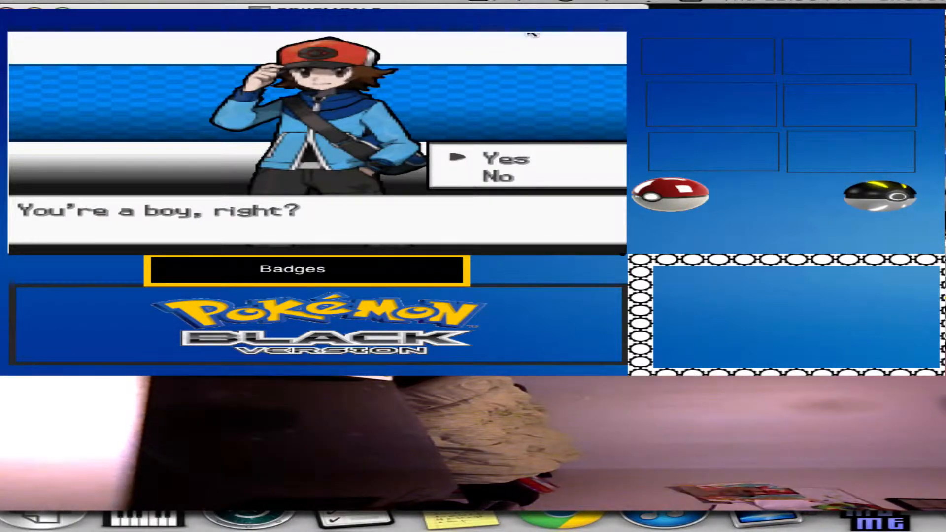
pyautogui.moveTo(329, 46)
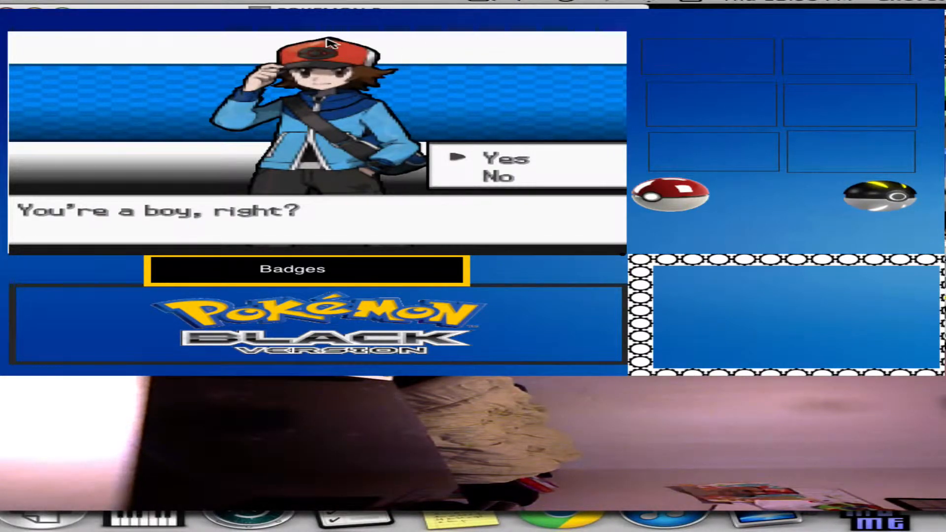
pyautogui.moveTo(389, 51)
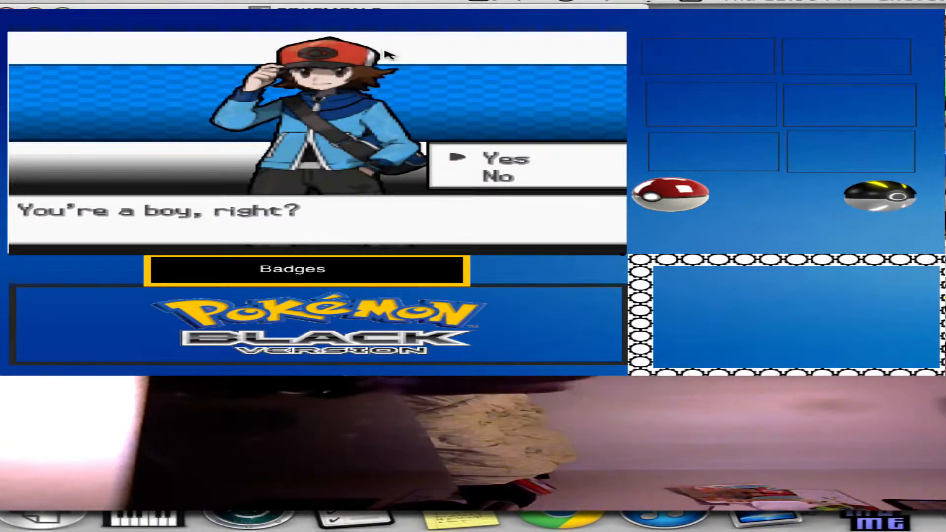
# Answer Yes to the boy prompt and start entering the player's name
pyautogui.click(505, 158)
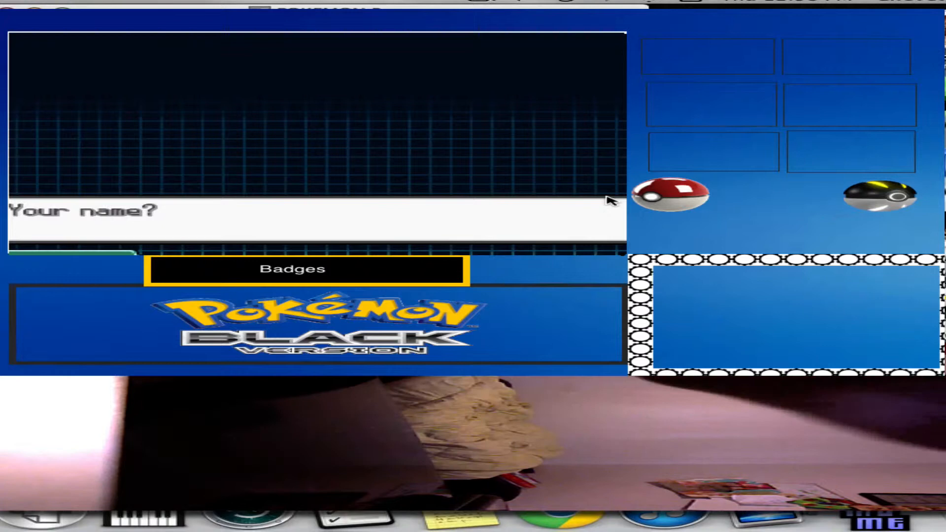
pyautogui.click(482, 5)
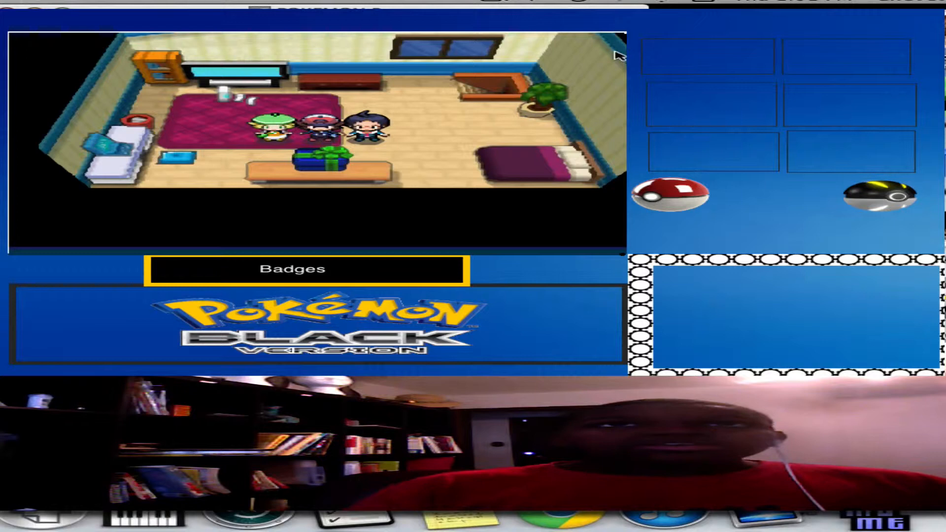
# Approach the bedroom gift box to pick Pansage as the starter
pyautogui.click(491, 3)
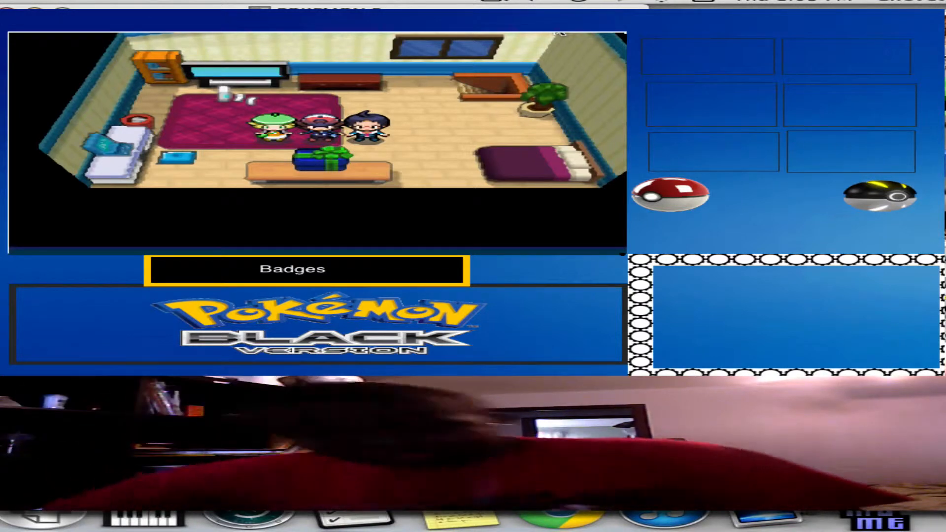
pyautogui.moveTo(479, 194)
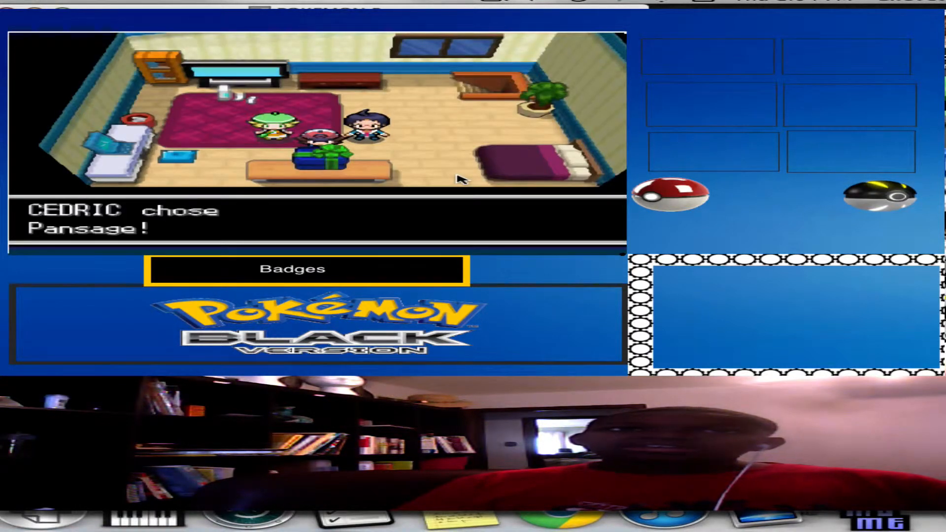
pyautogui.moveTo(392, 203)
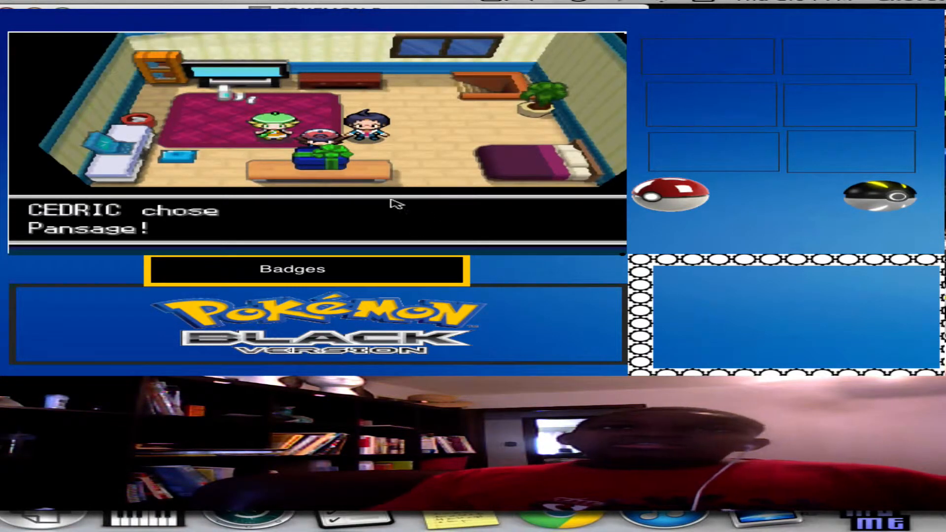
pyautogui.moveTo(344, 187)
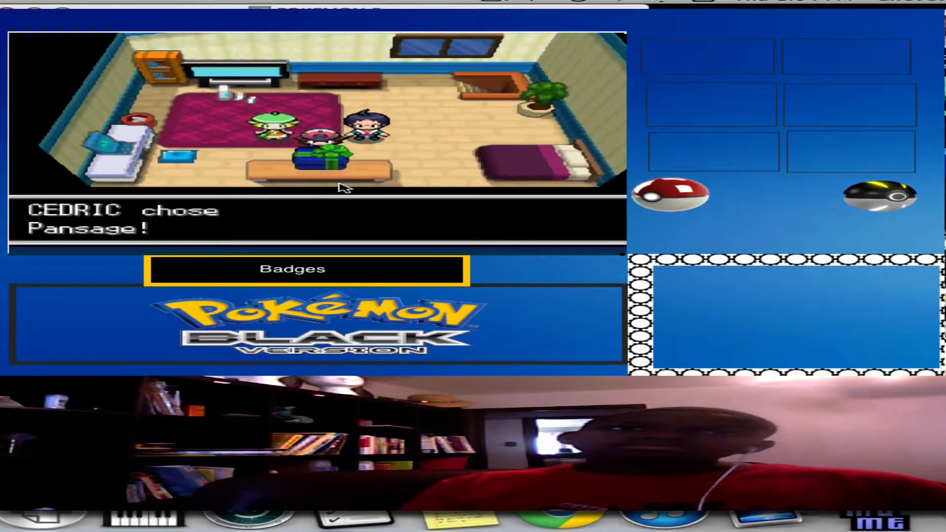